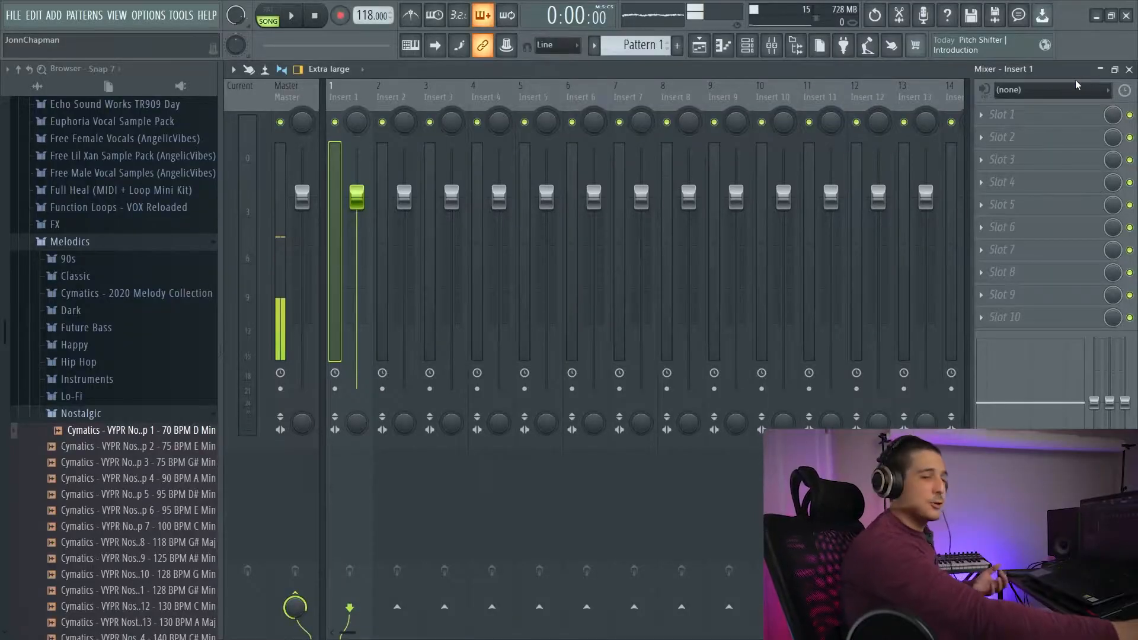
Name mixer insert 1 'Reference' with the Golden Sky colour
left_click(343, 94)
type("Reference")
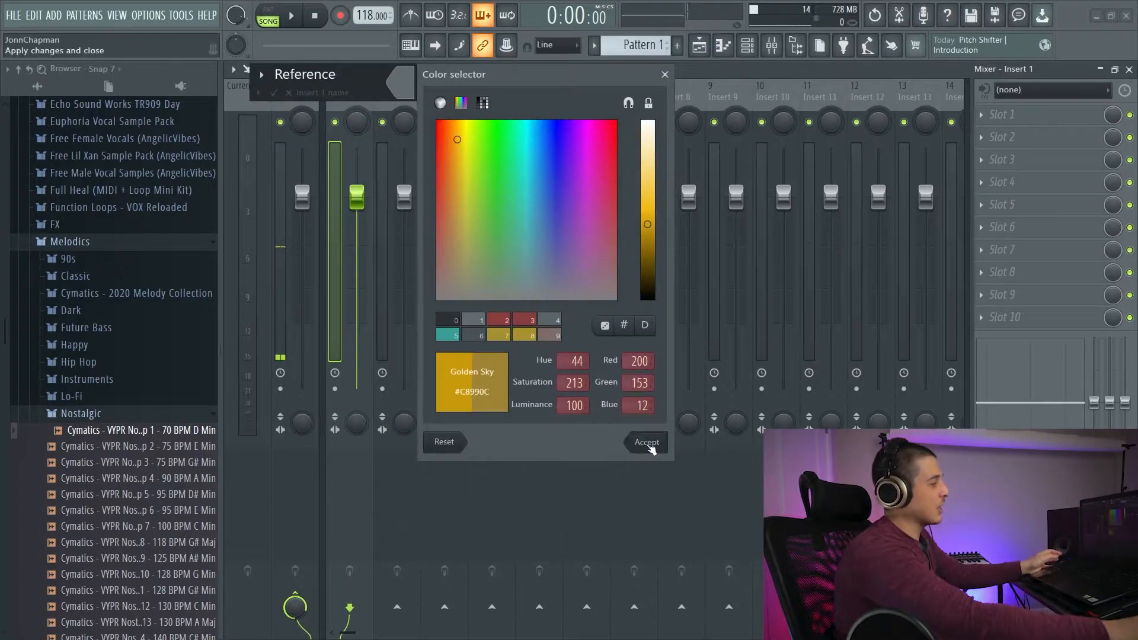
left_click(645, 442)
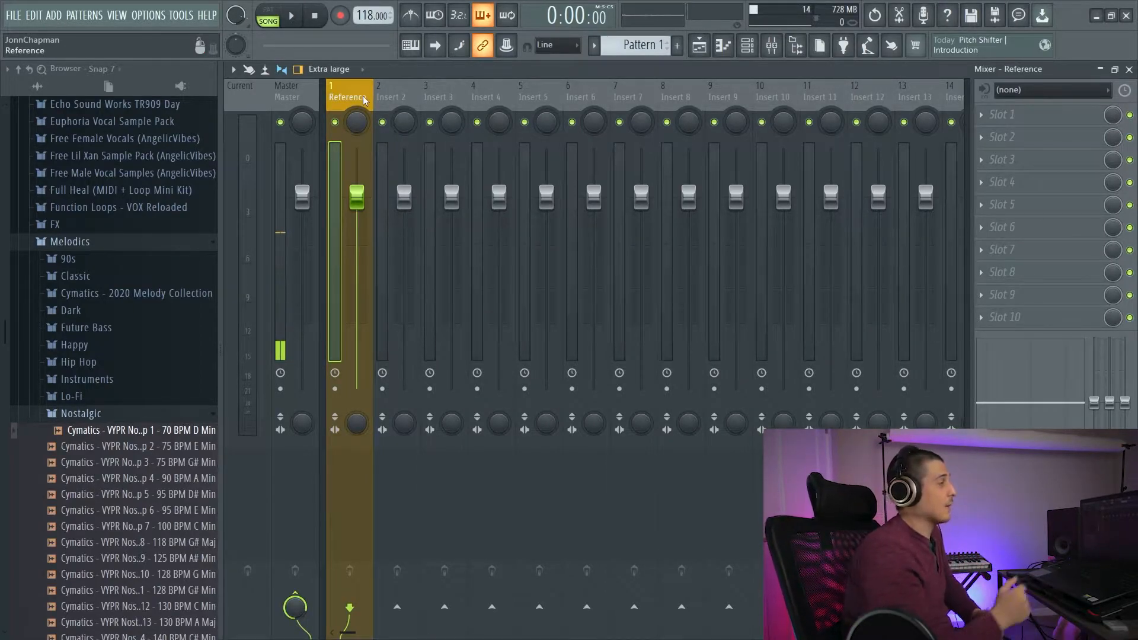
left_click(286, 95)
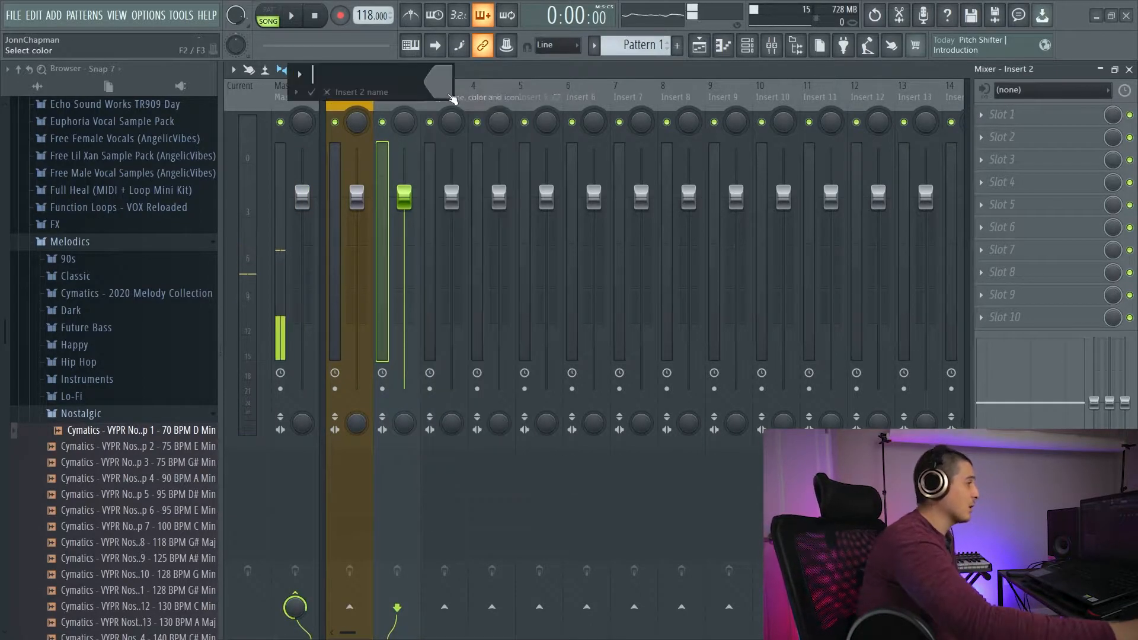
Name mixer insert 2 'SubMix' with a magenta colour
type("SubMix")
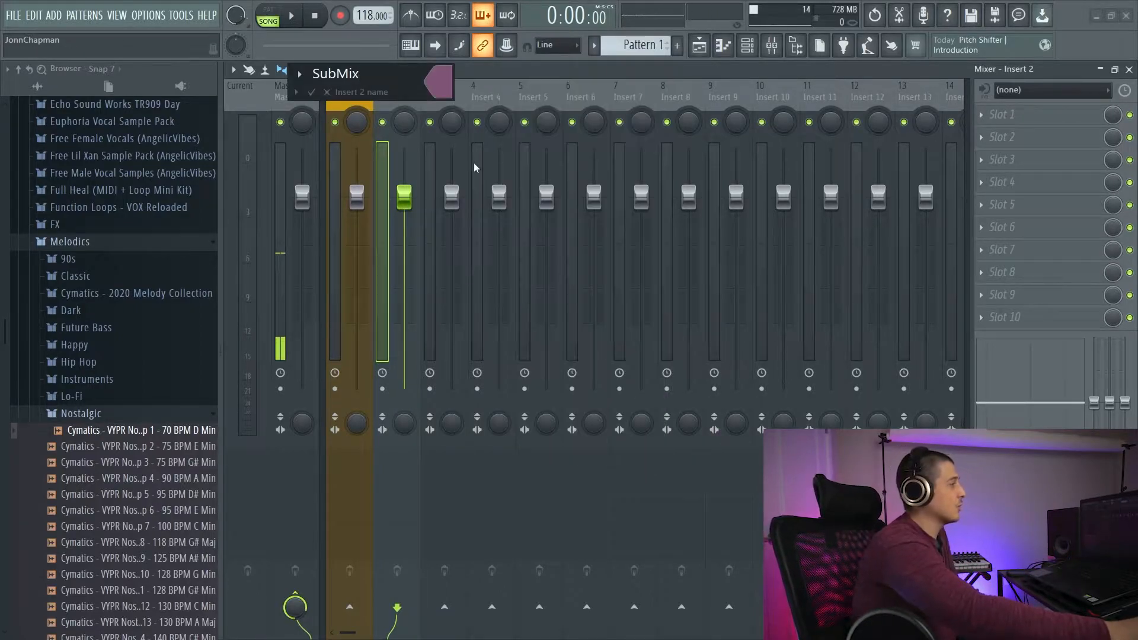
left_click(348, 95)
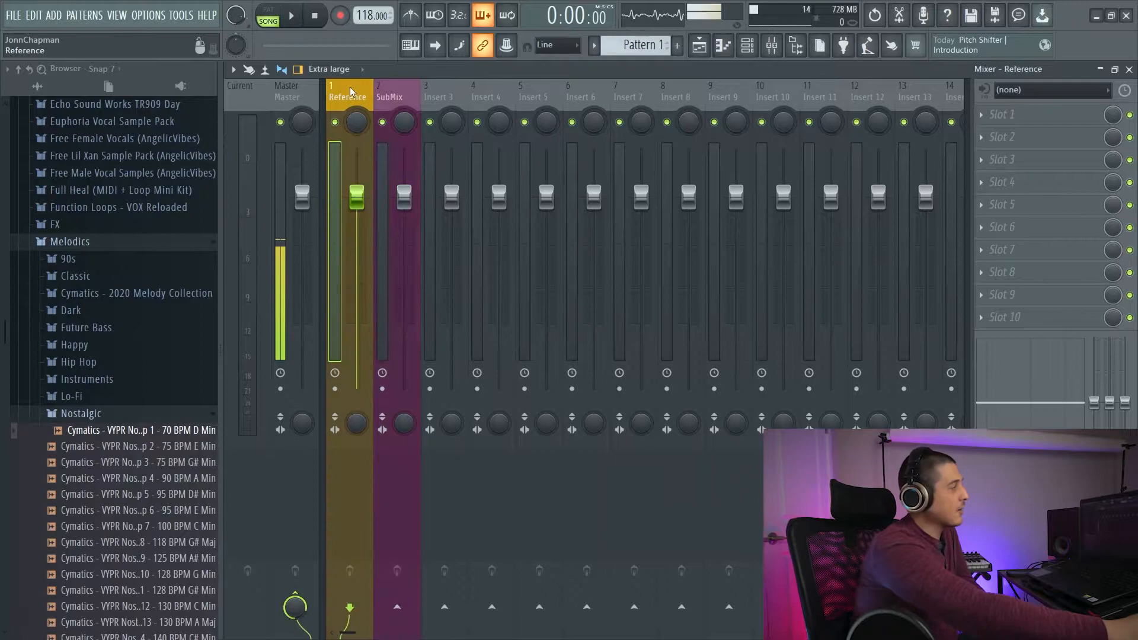
Load the SPAN analyser into the first effect slot of Reference and SubMix
left_click(1002, 113)
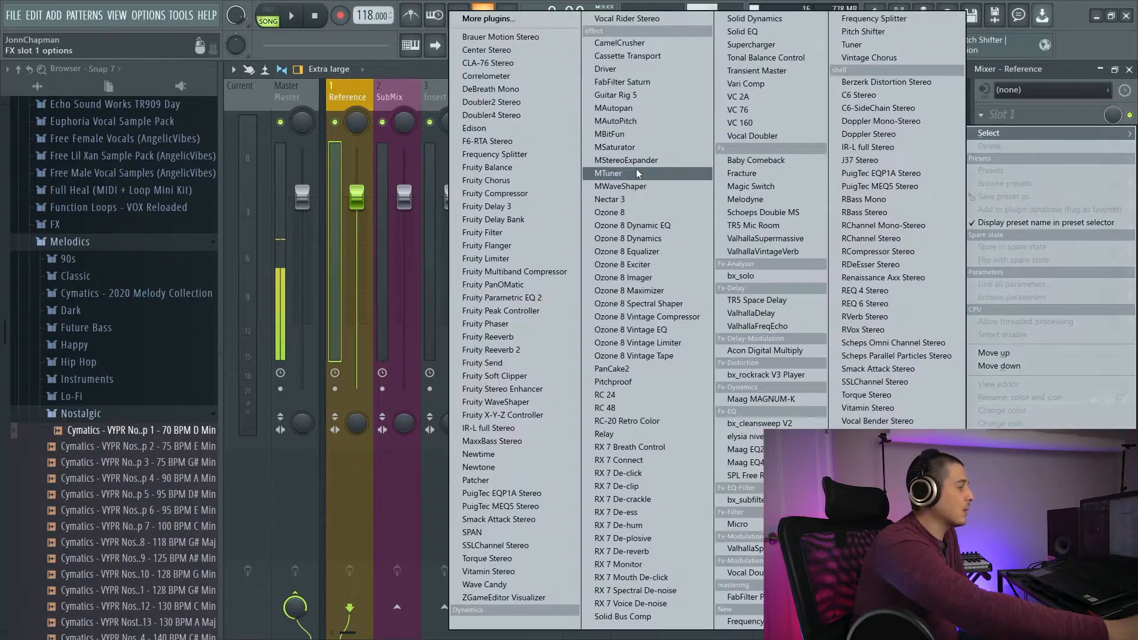
left_click(471, 532)
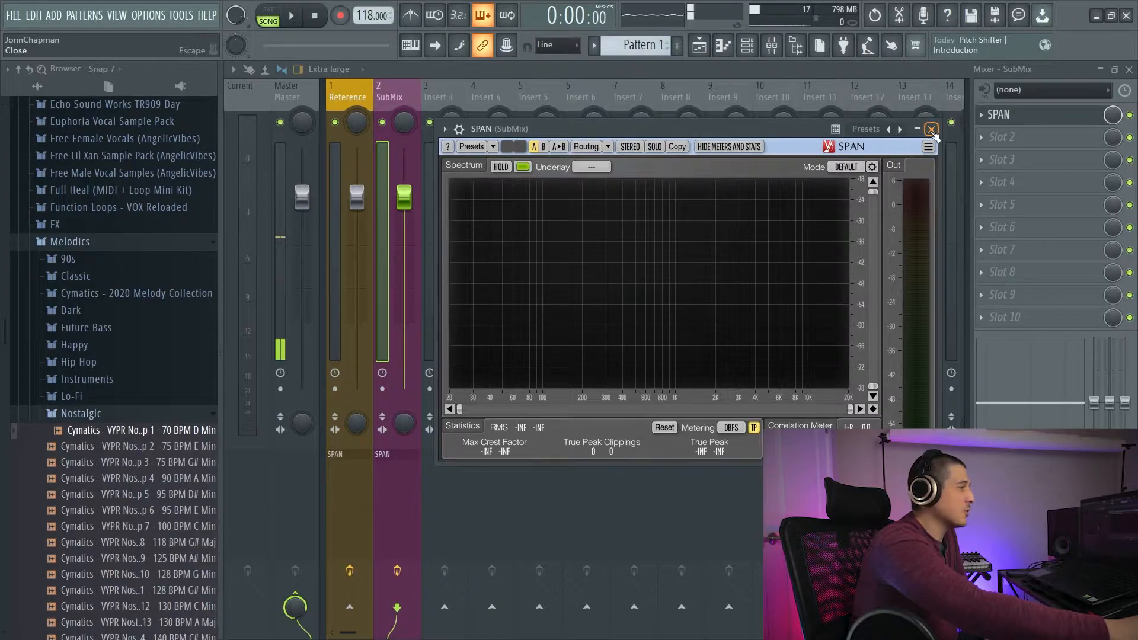
left_click(932, 128)
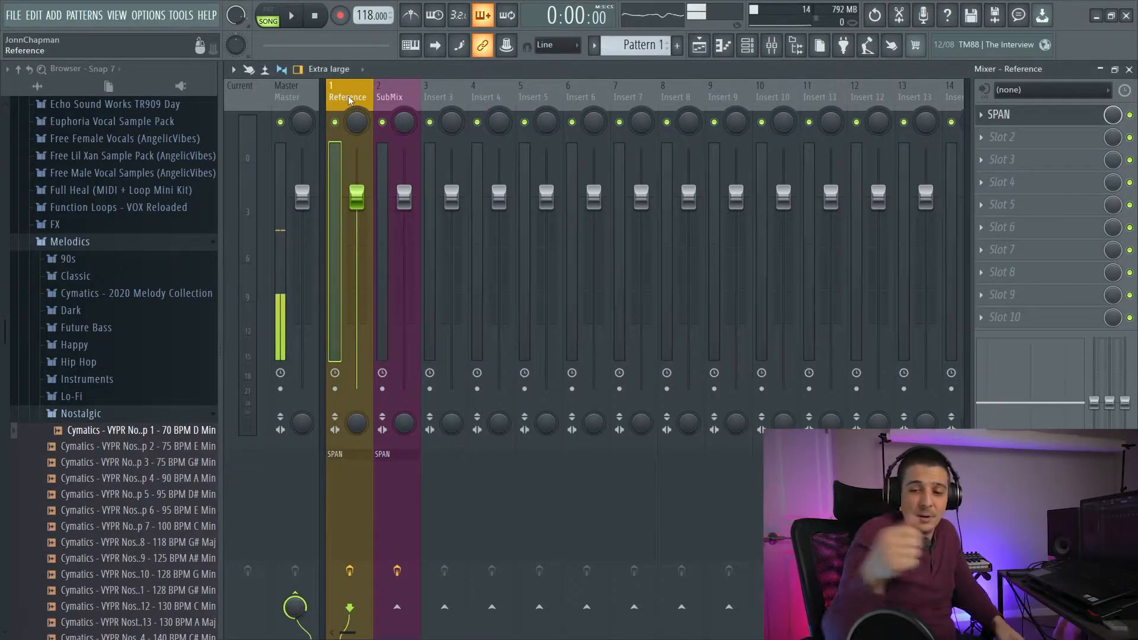
Route inserts 3–12 to the SubMix track only instead of Master
left_click(390, 96)
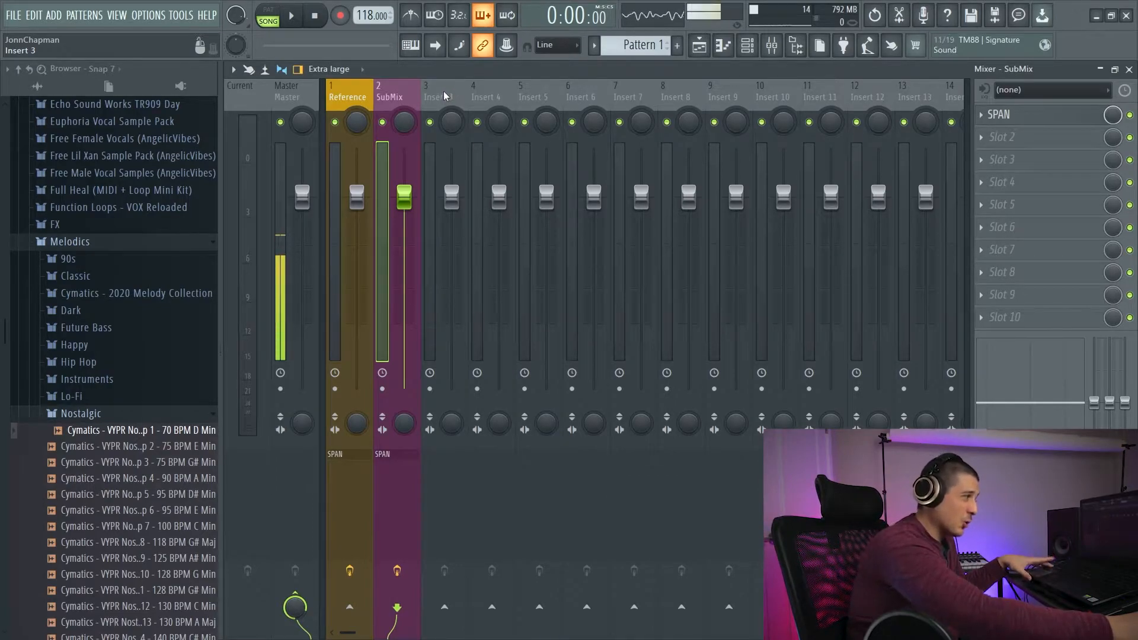
left_click(426, 96)
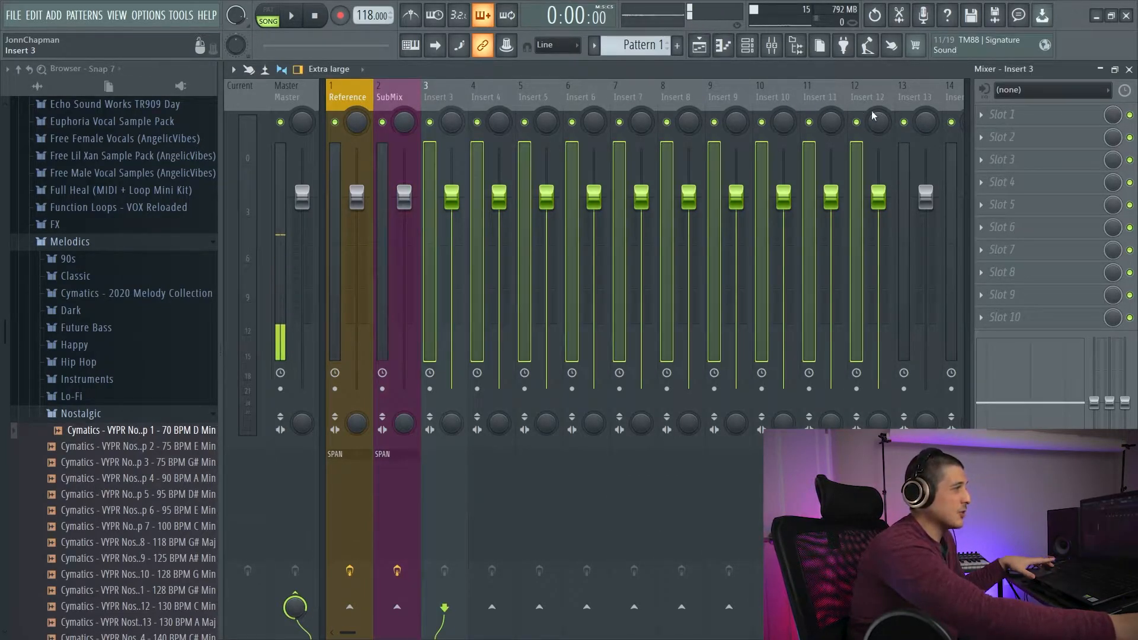
scroll("right", 3)
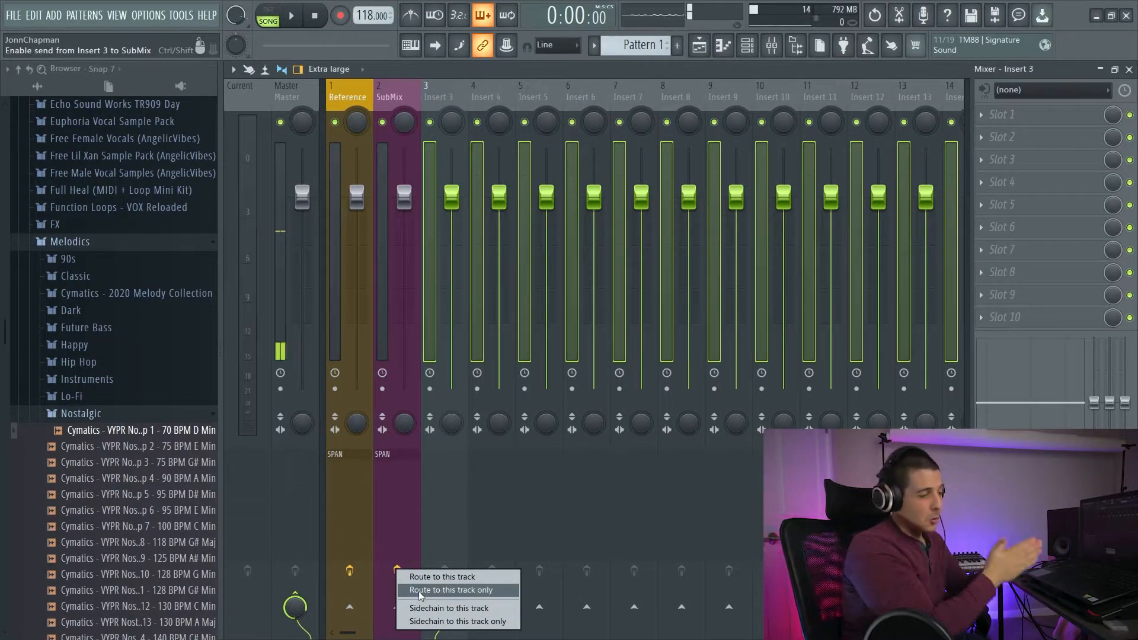
left_click(449, 589)
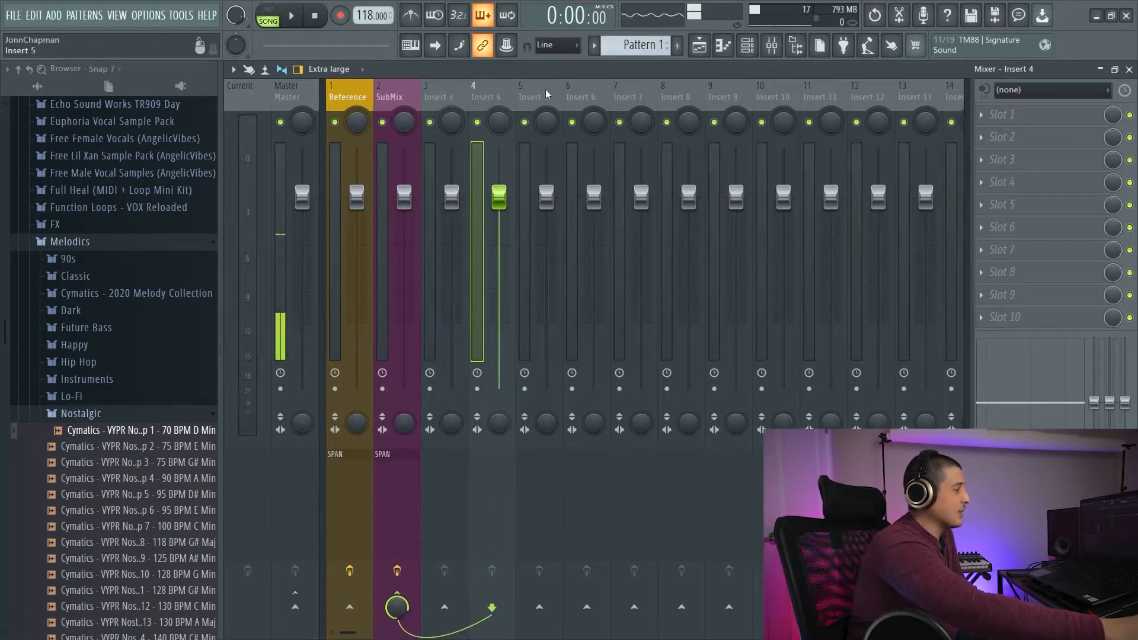
left_click(710, 96)
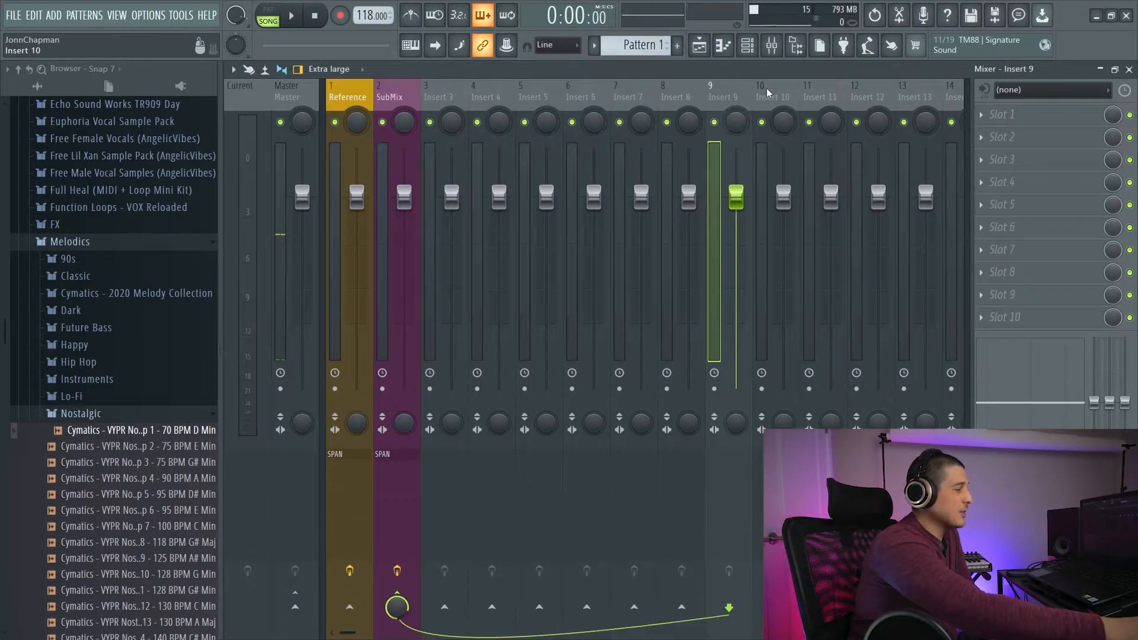
left_click(427, 96)
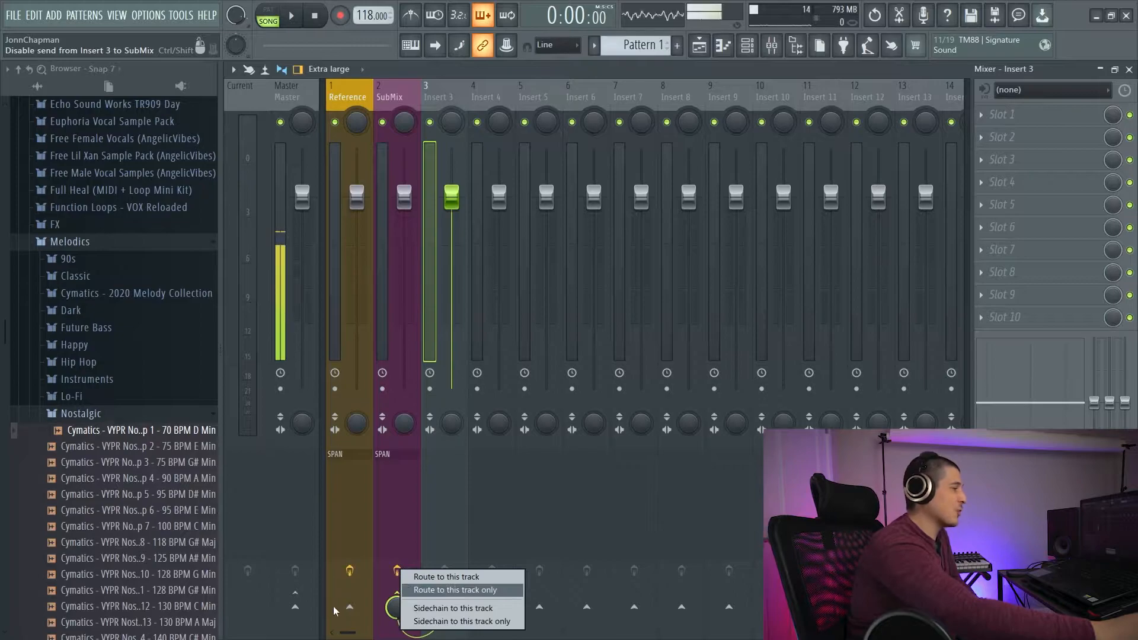
left_click(455, 589)
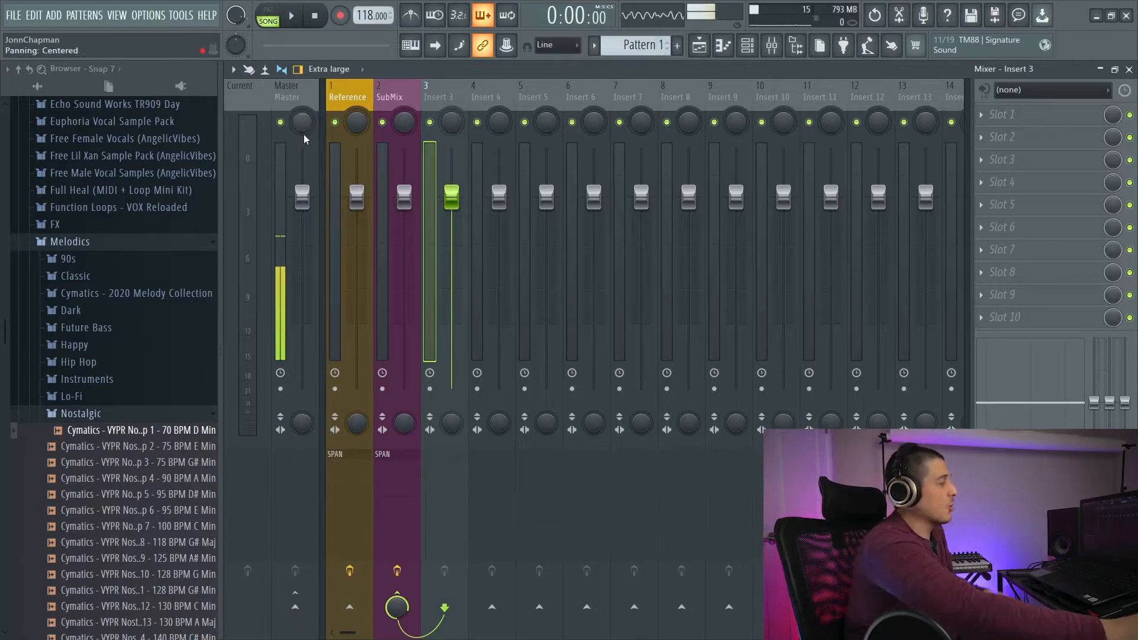
Send the Kontakt 5 channel to mixer insert 3, which takes its name
left_click(389, 96)
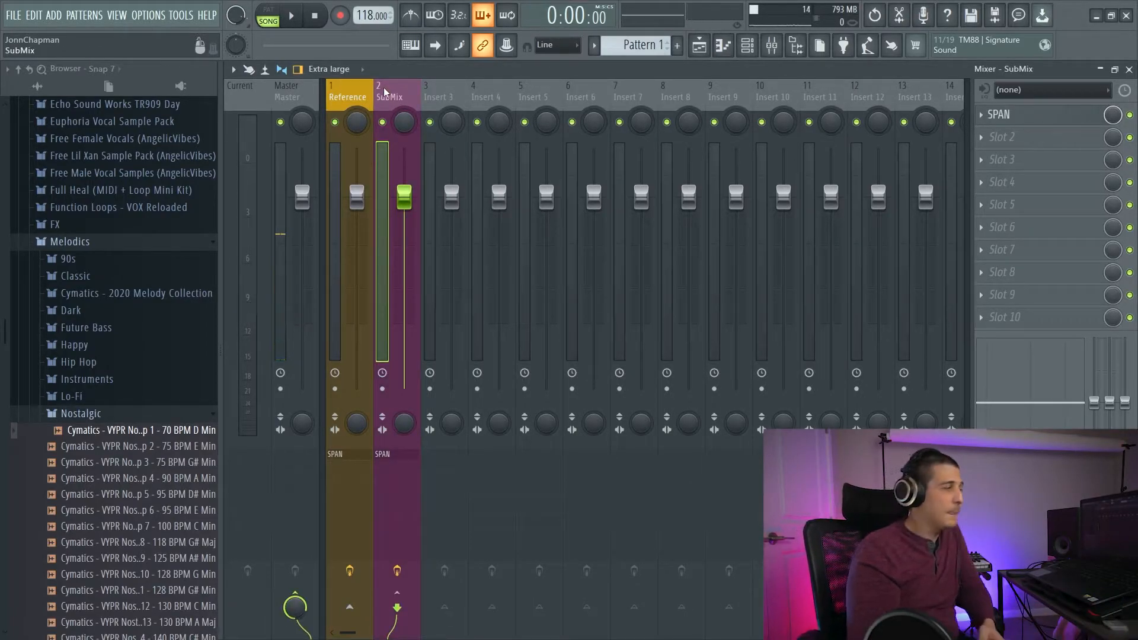
left_click(347, 97)
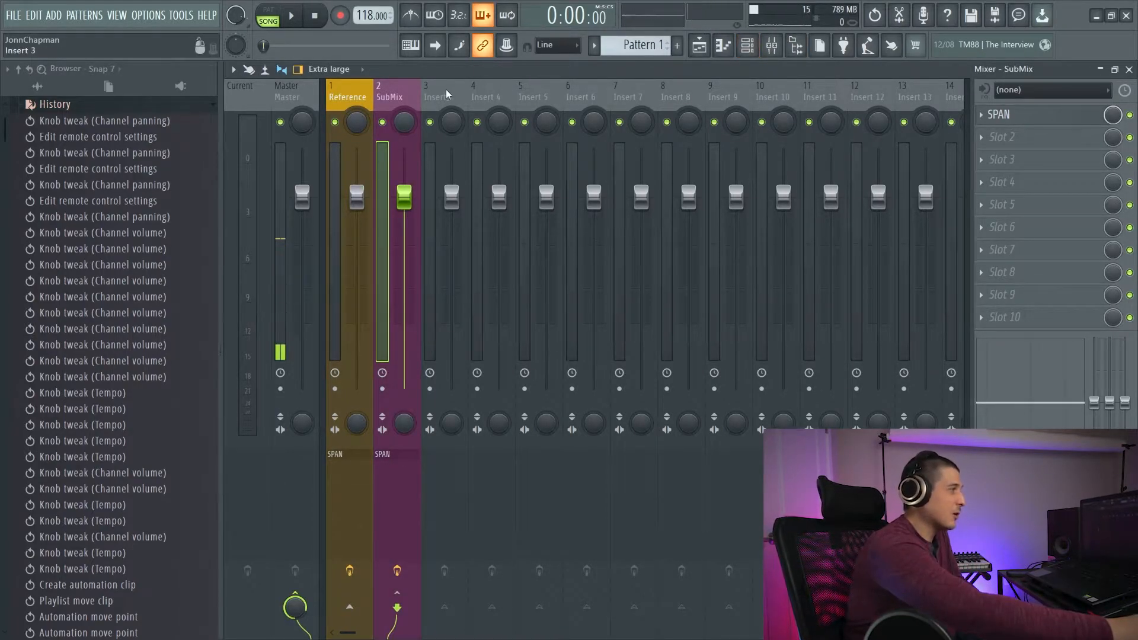
left_click(389, 96)
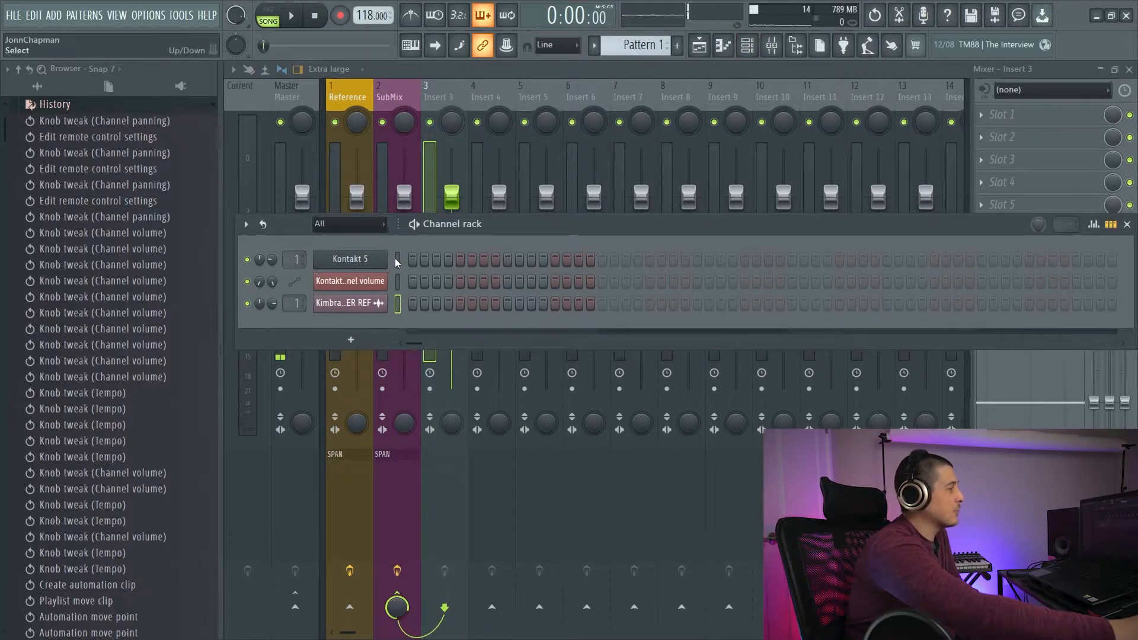
left_click(296, 260)
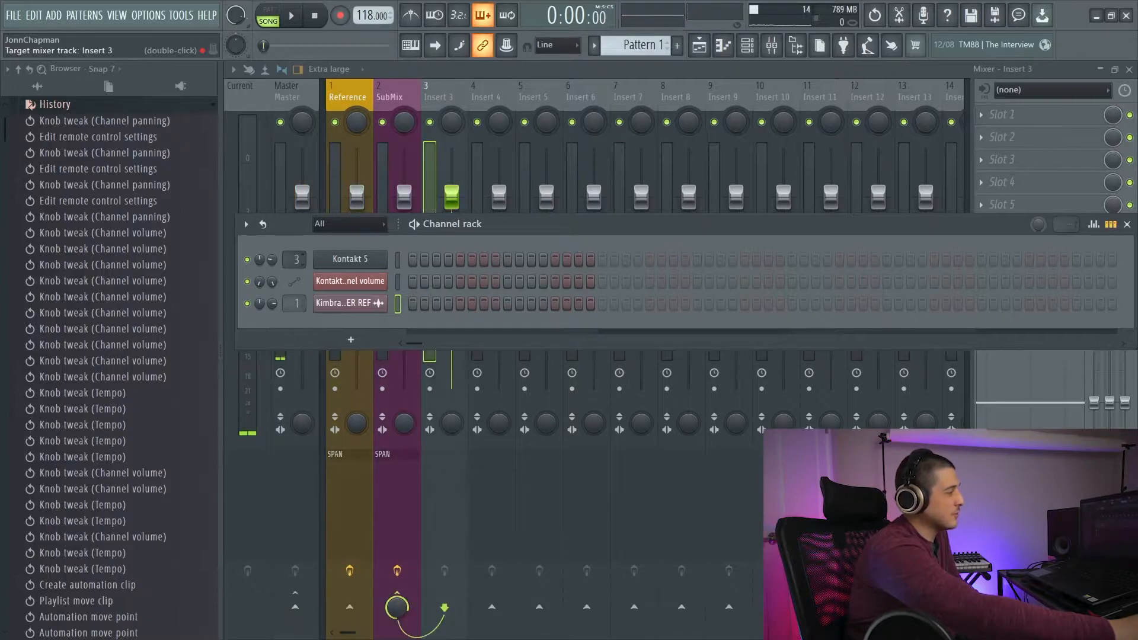
left_click(356, 95)
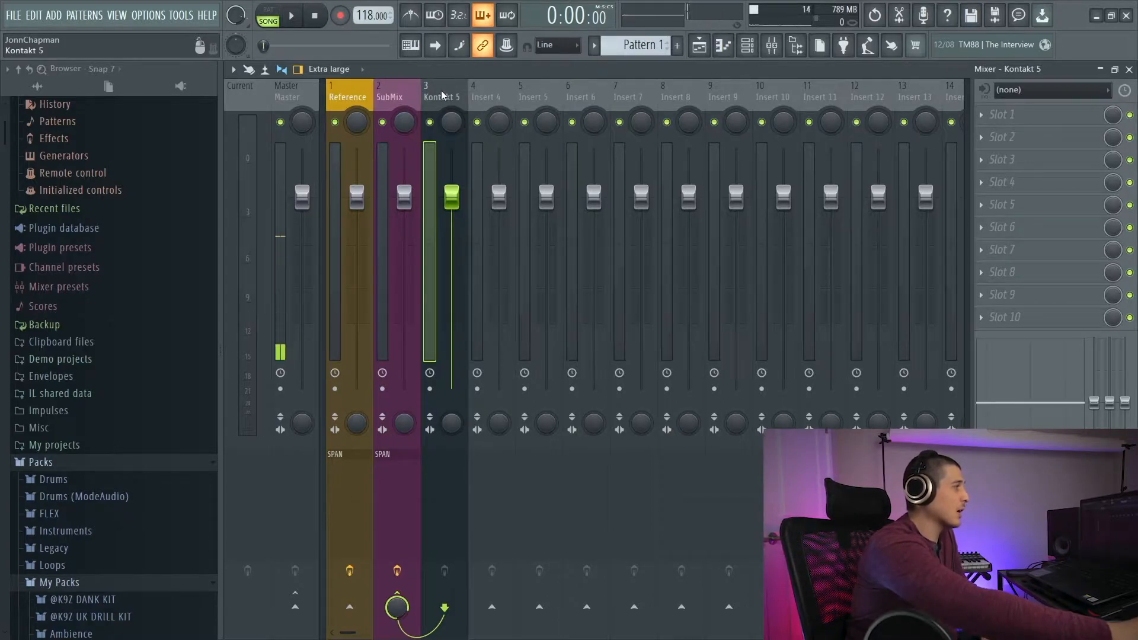
Place two Cymatics loops on inserts 4 and 5 routed to SubMix, toggling Reference mute
left_click(383, 96)
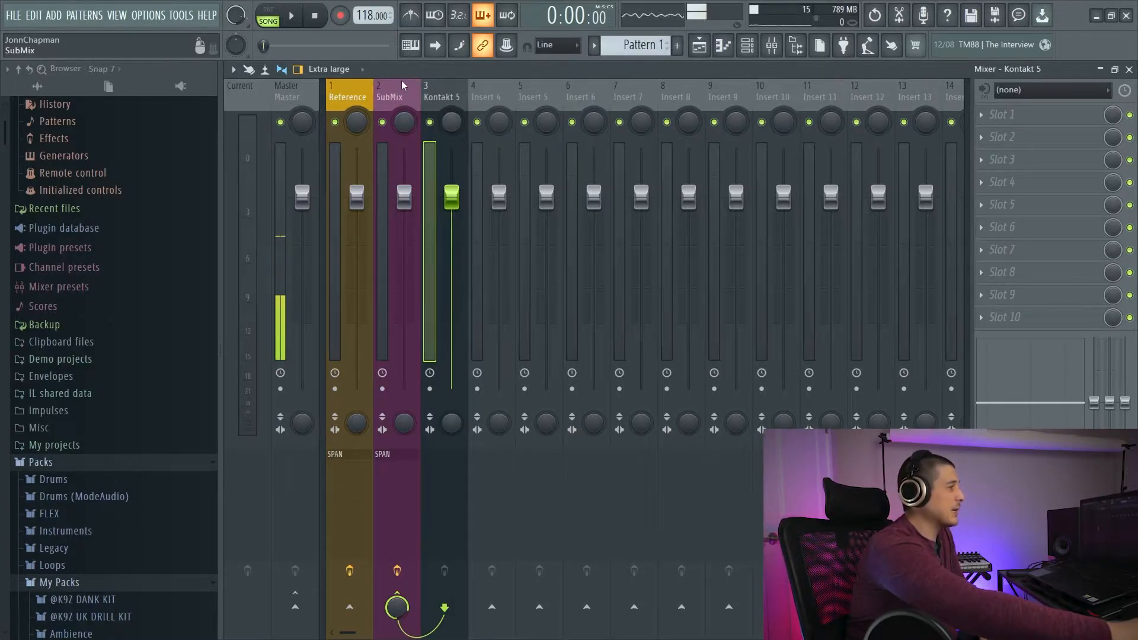
left_click(745, 45)
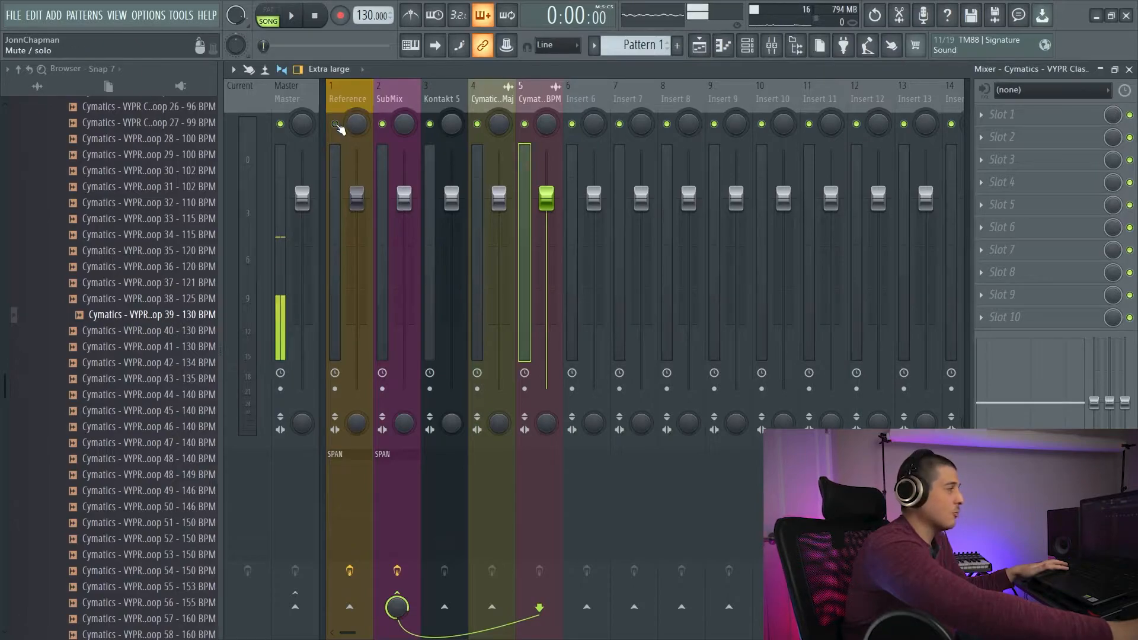
left_click(290, 15)
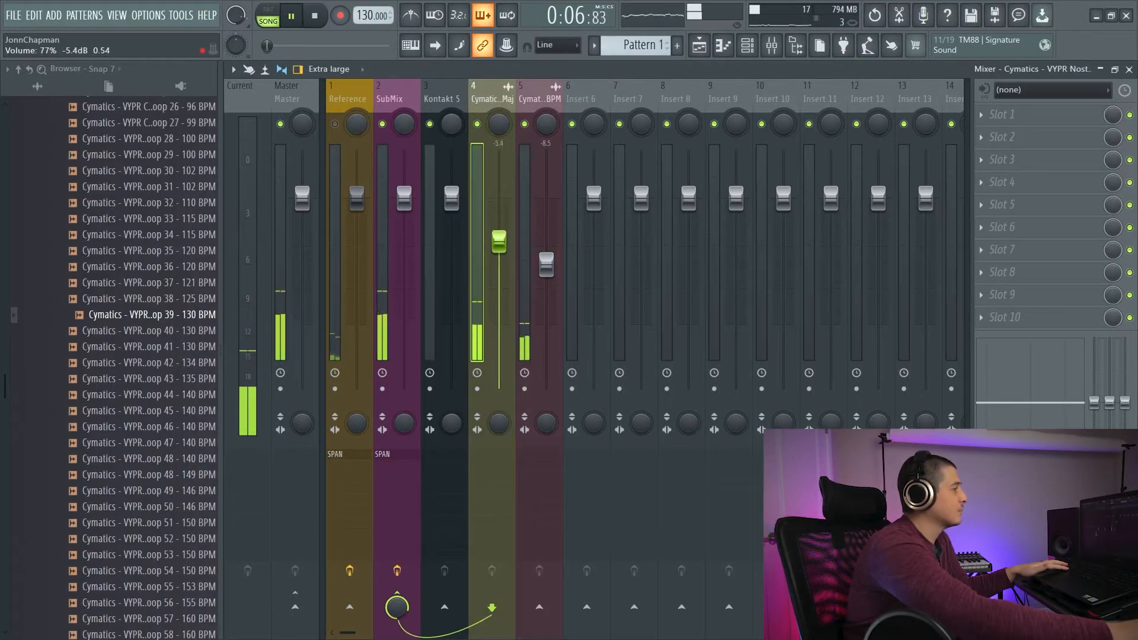
left_click(313, 14)
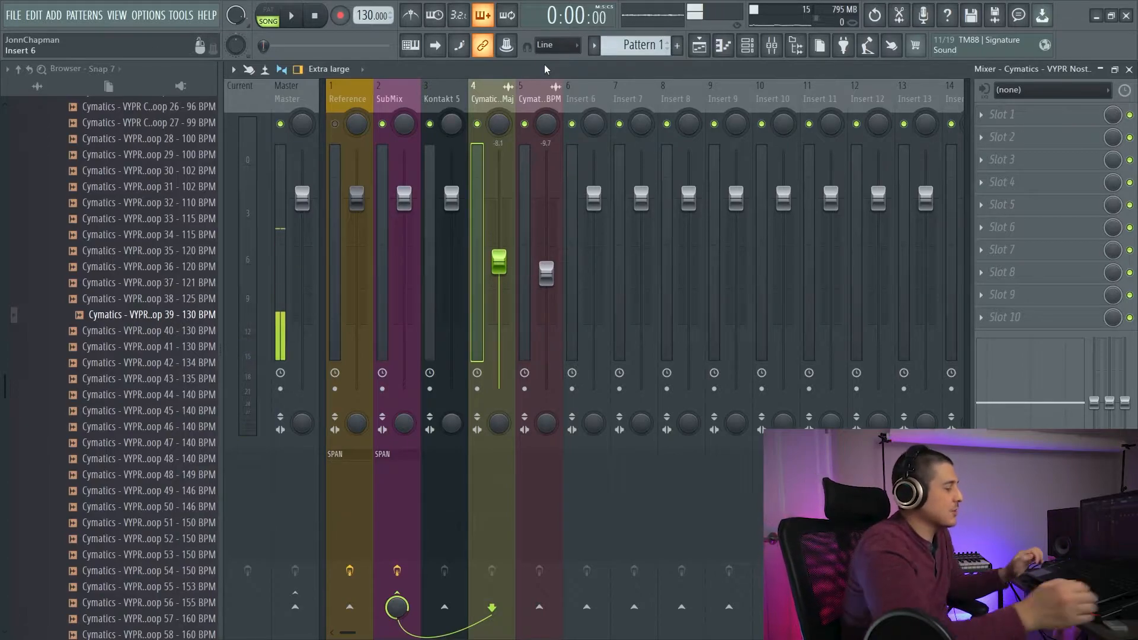
left_click(357, 124)
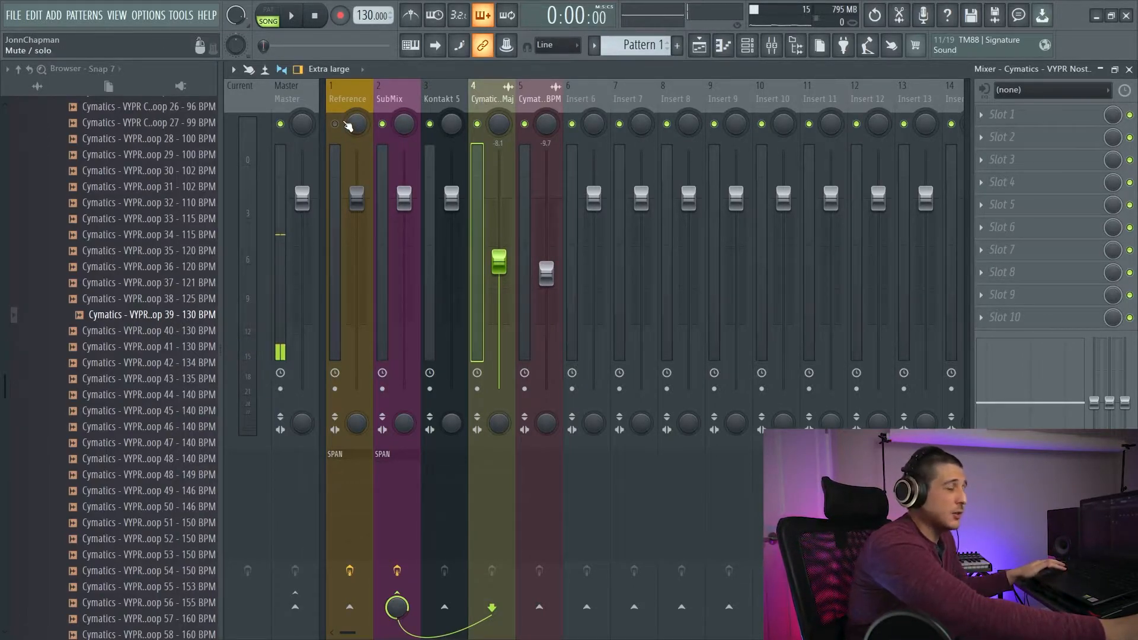
left_click(291, 14)
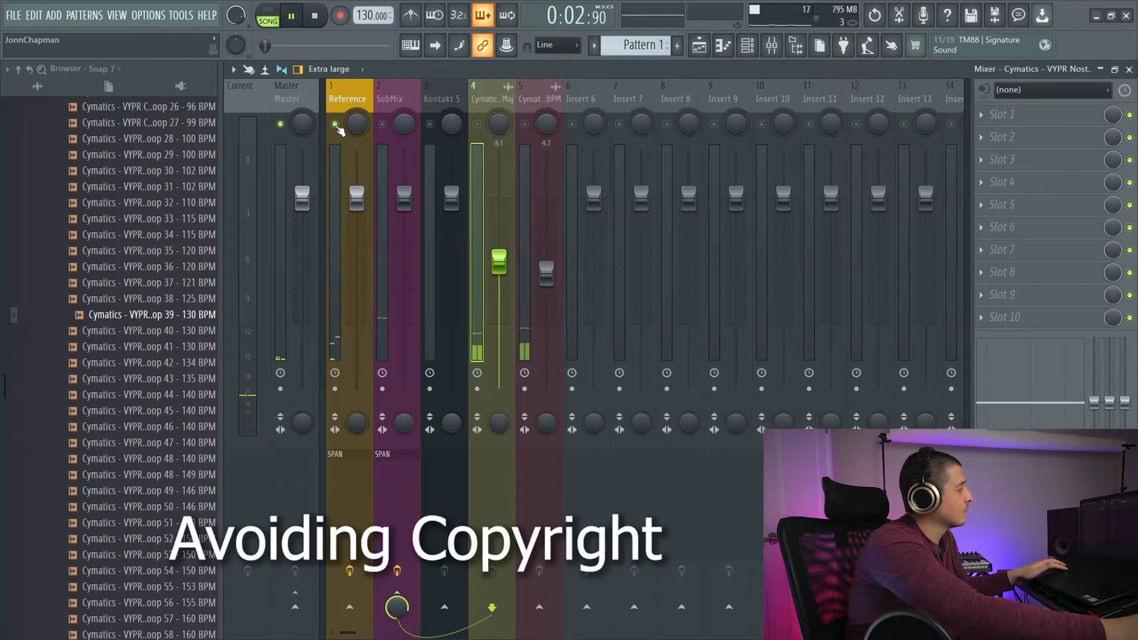
left_click(312, 14)
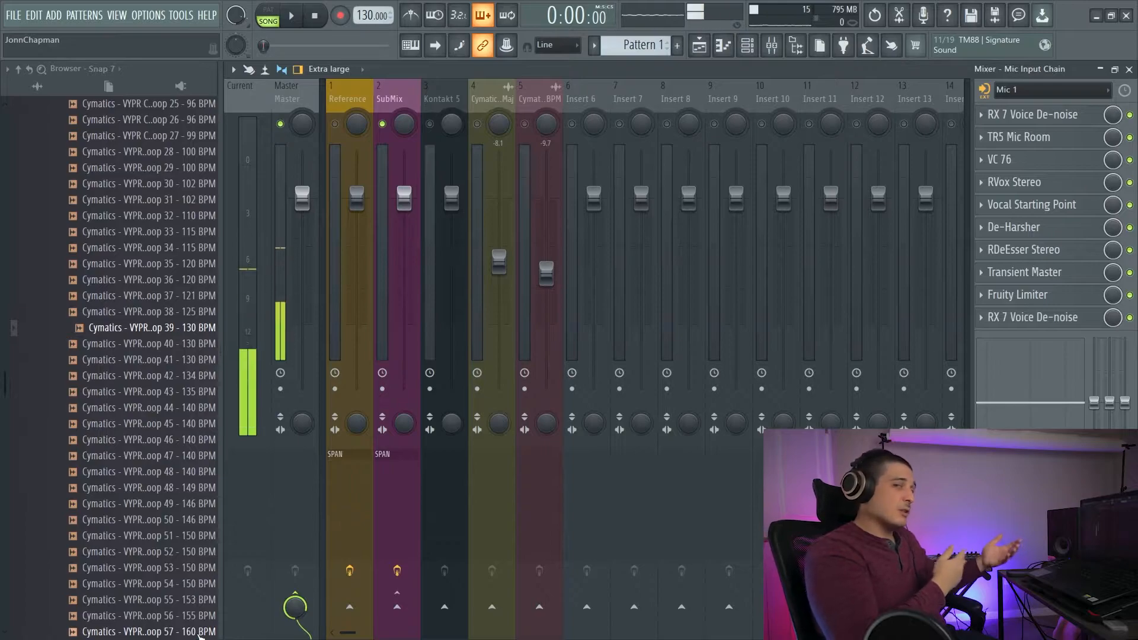
mouse_move(574, 486)
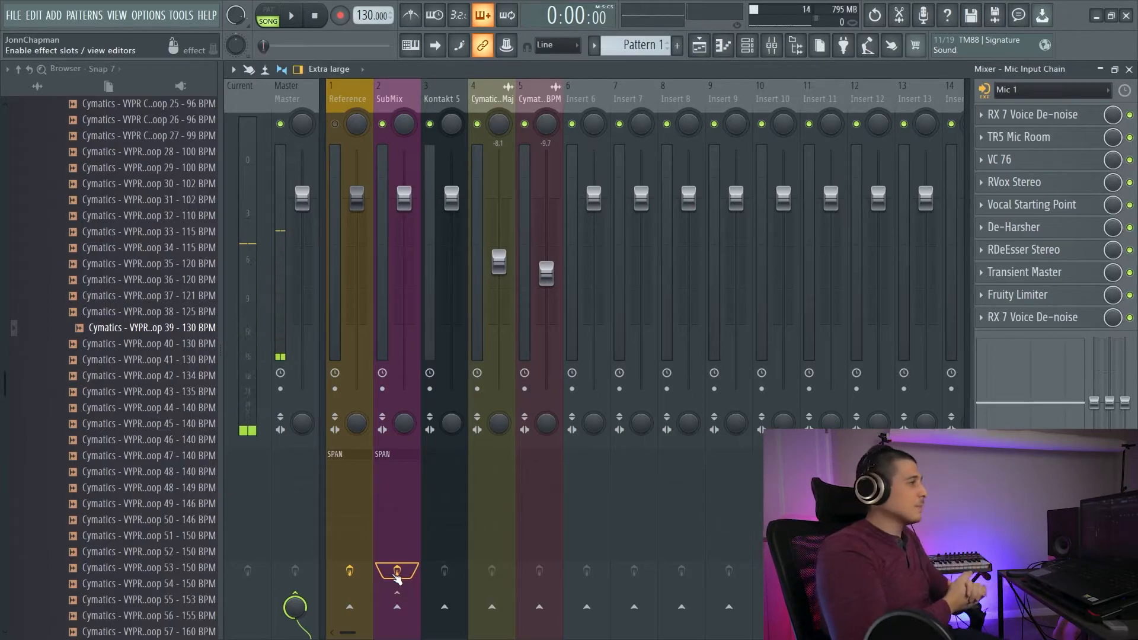
left_click(289, 14)
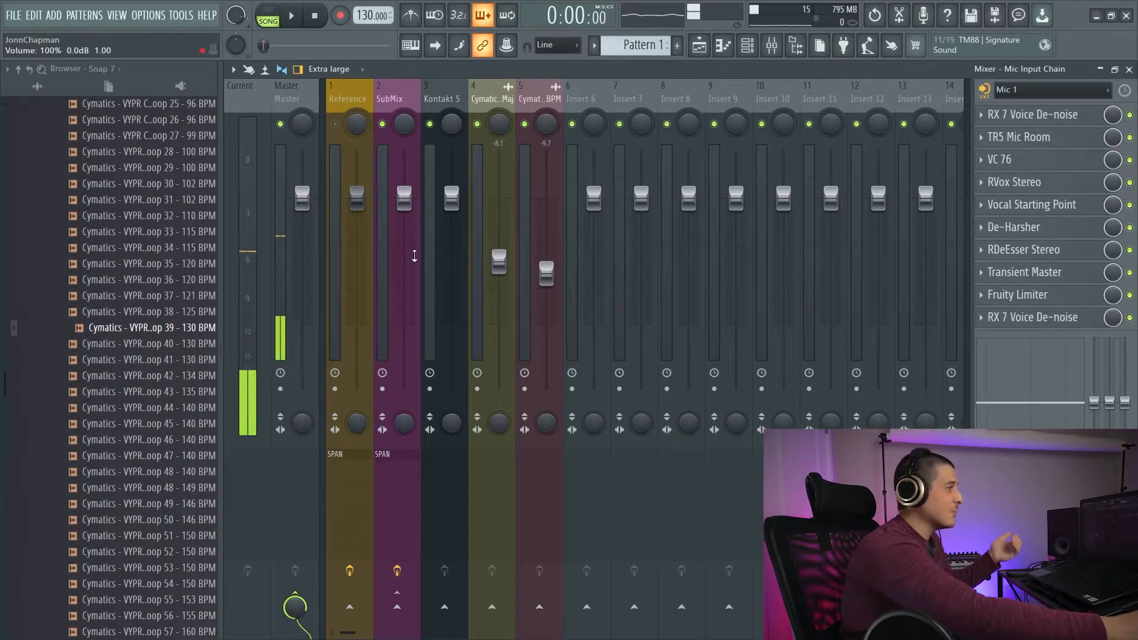
left_click(290, 14)
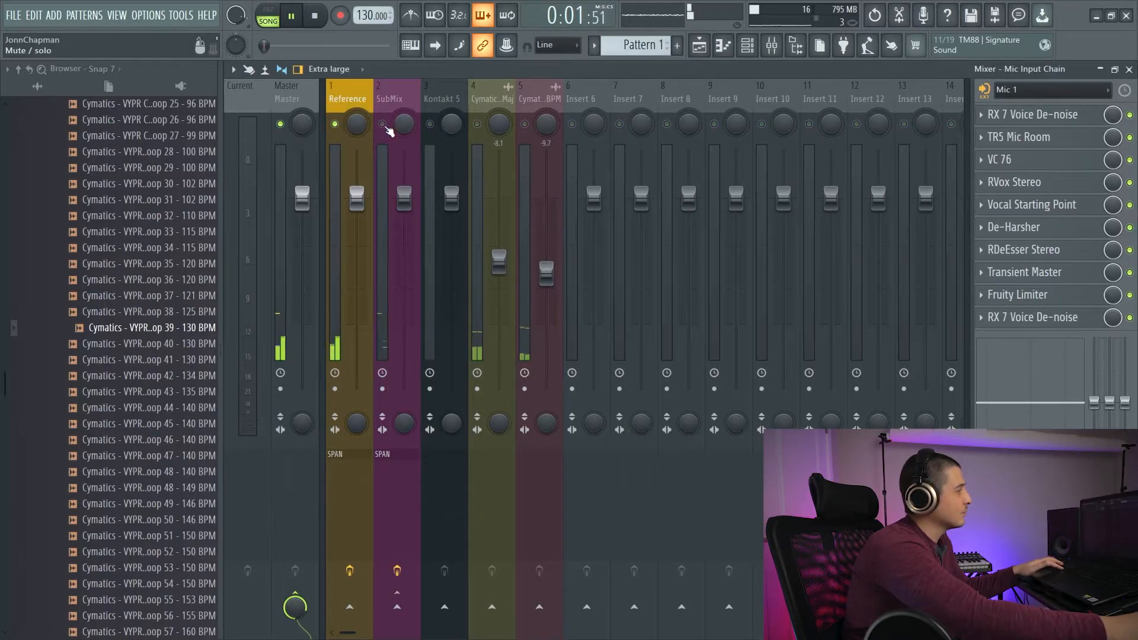
left_click(289, 16)
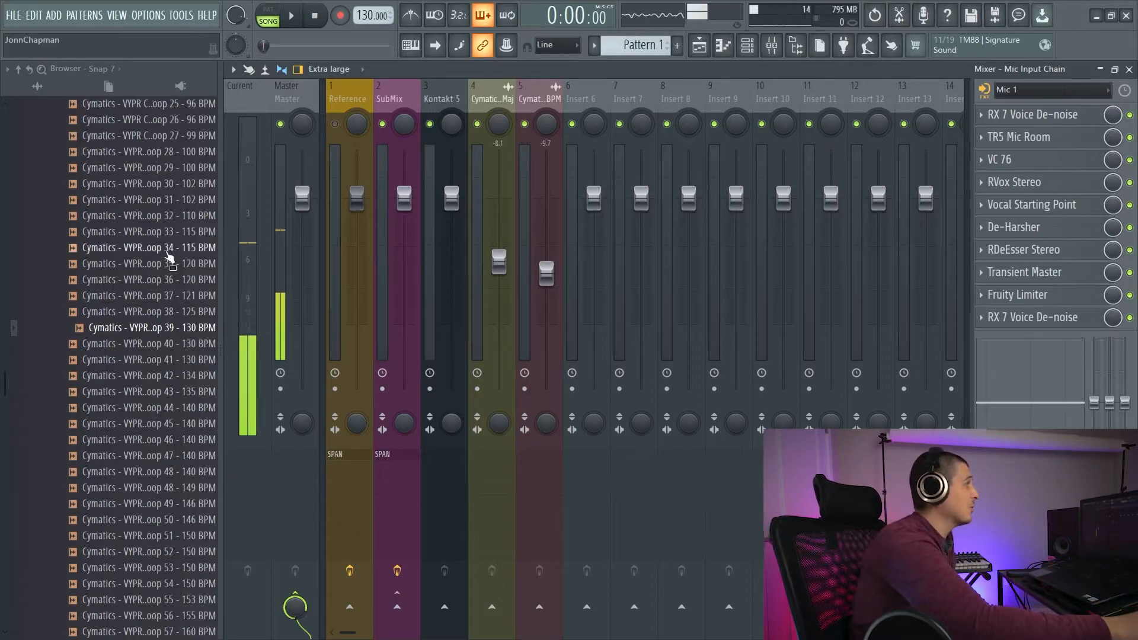
Browse the new-project templates, then select the Reference track to show its SPAN chain
left_click(13, 14)
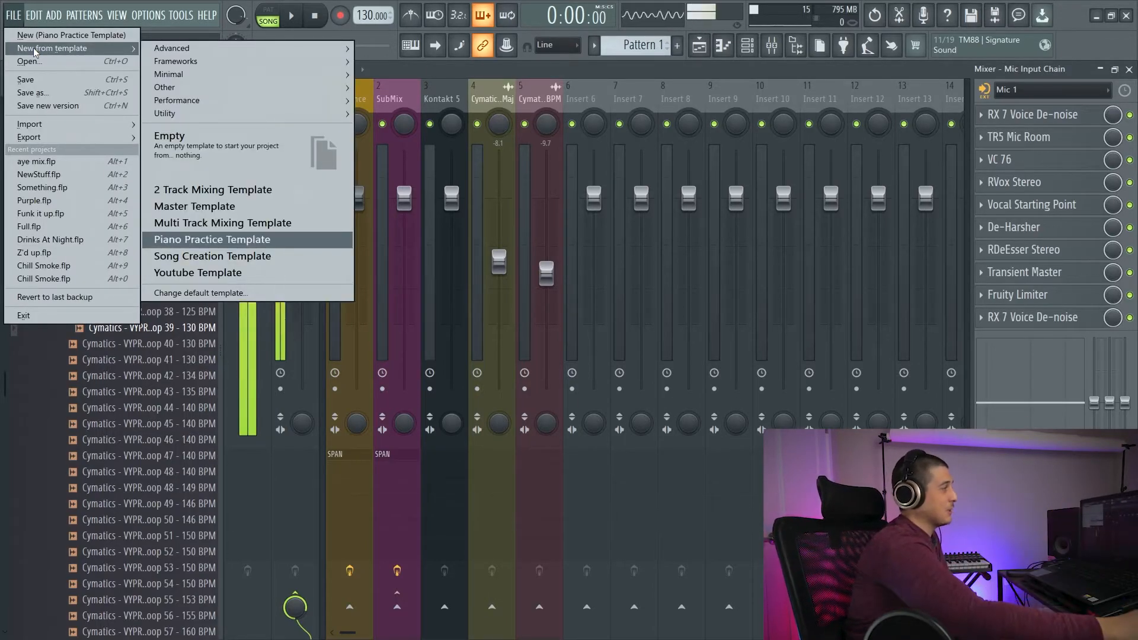
mouse_move(222, 223)
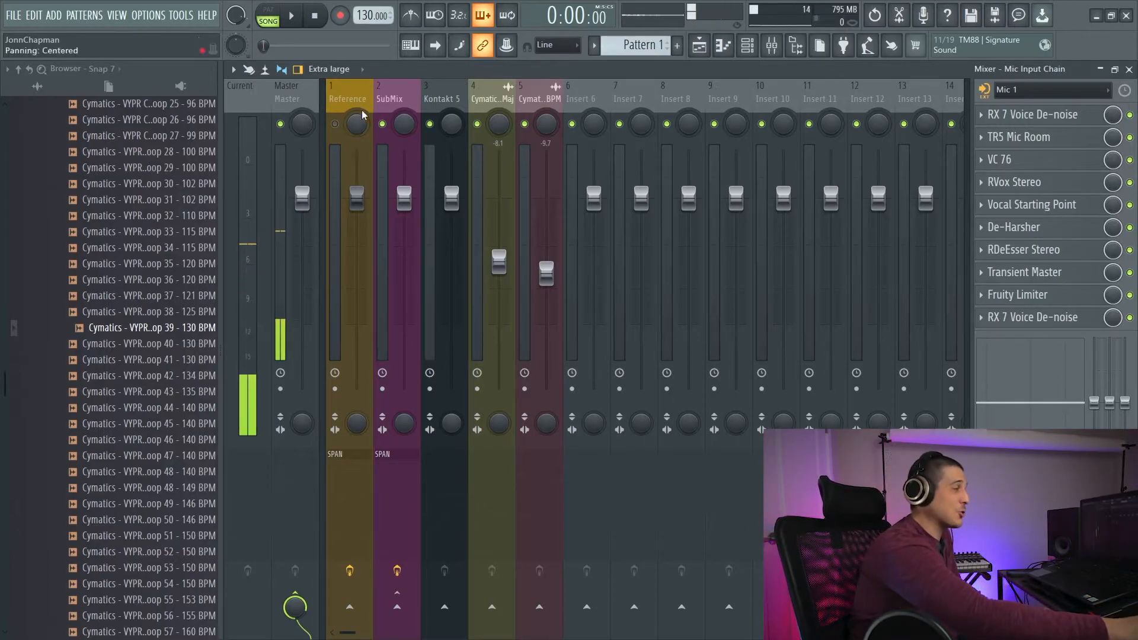
left_click(390, 98)
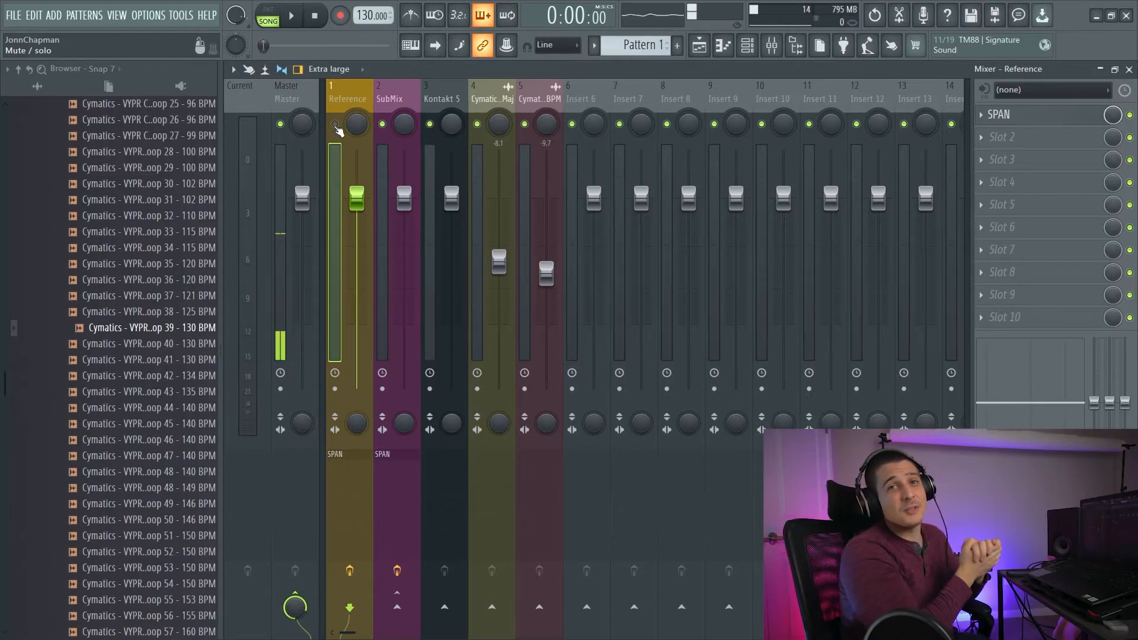
Load Ozone 8 into an empty effect slot on the Master track
left_click(285, 95)
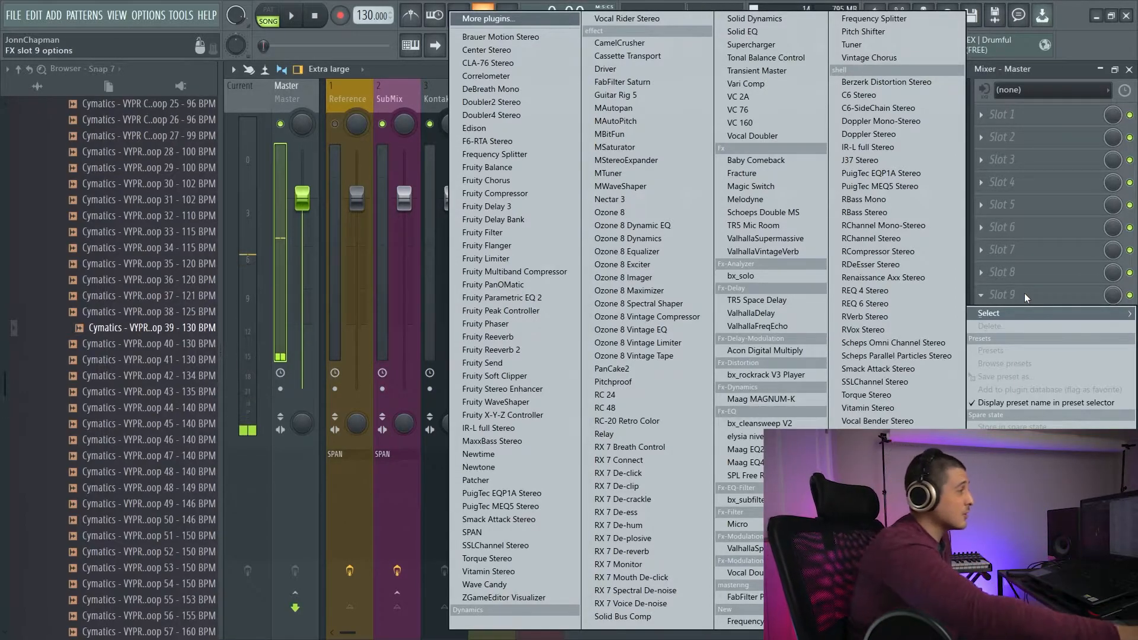
left_click(606, 212)
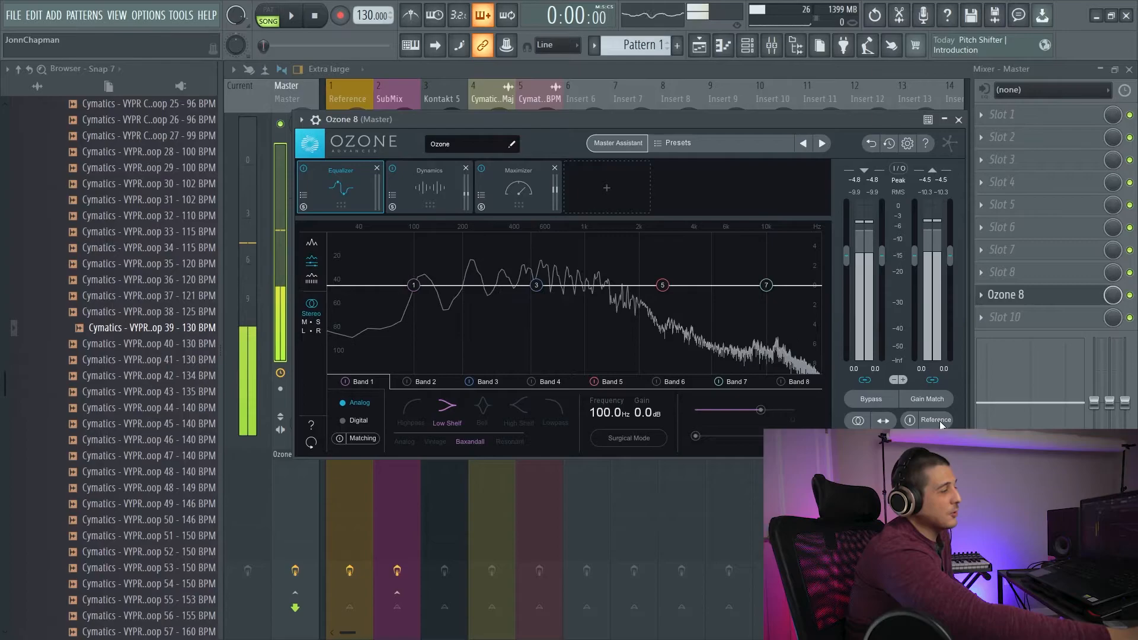
Load 'Fall For Your Type - Drake WIDE DRAKE REF.wav' as Ozone's reference track
left_click(935, 420)
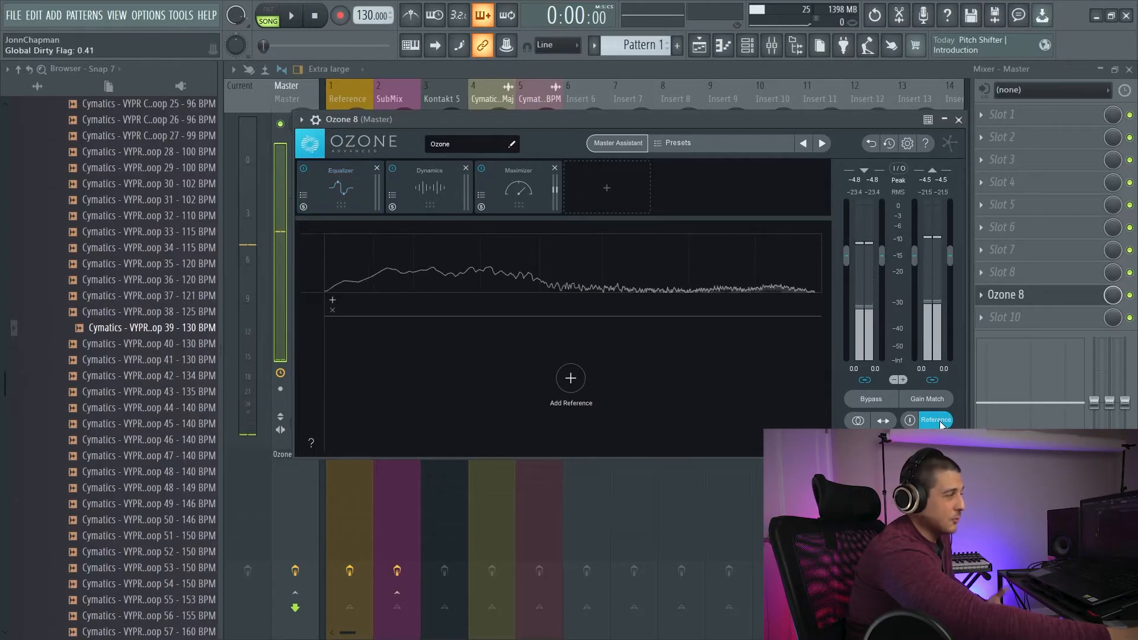
left_click(570, 377)
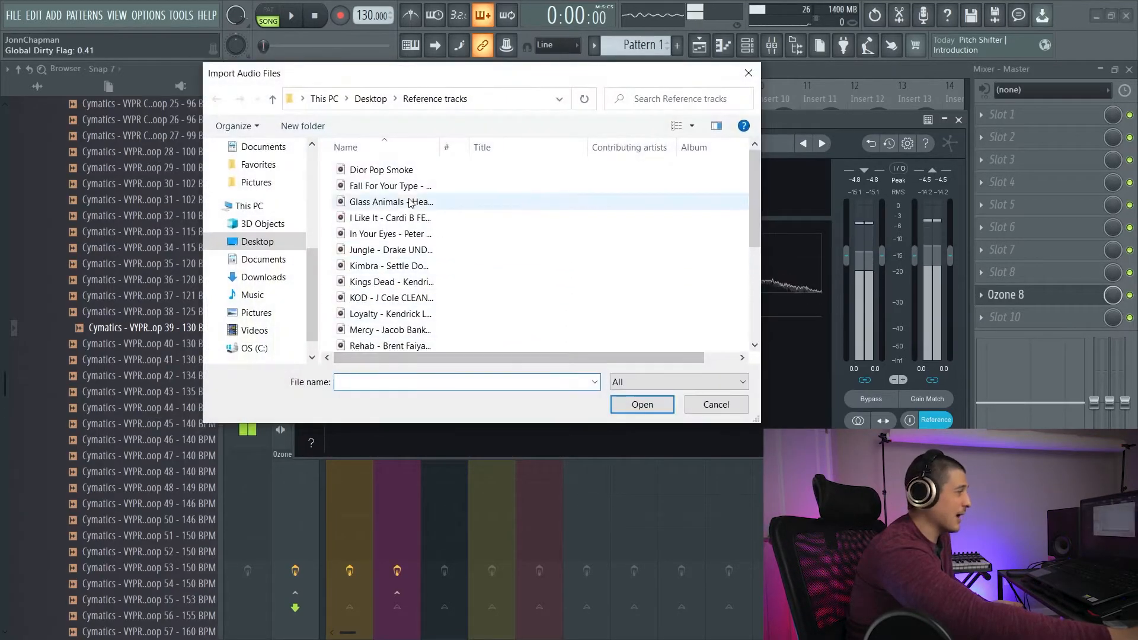
left_click(390, 186)
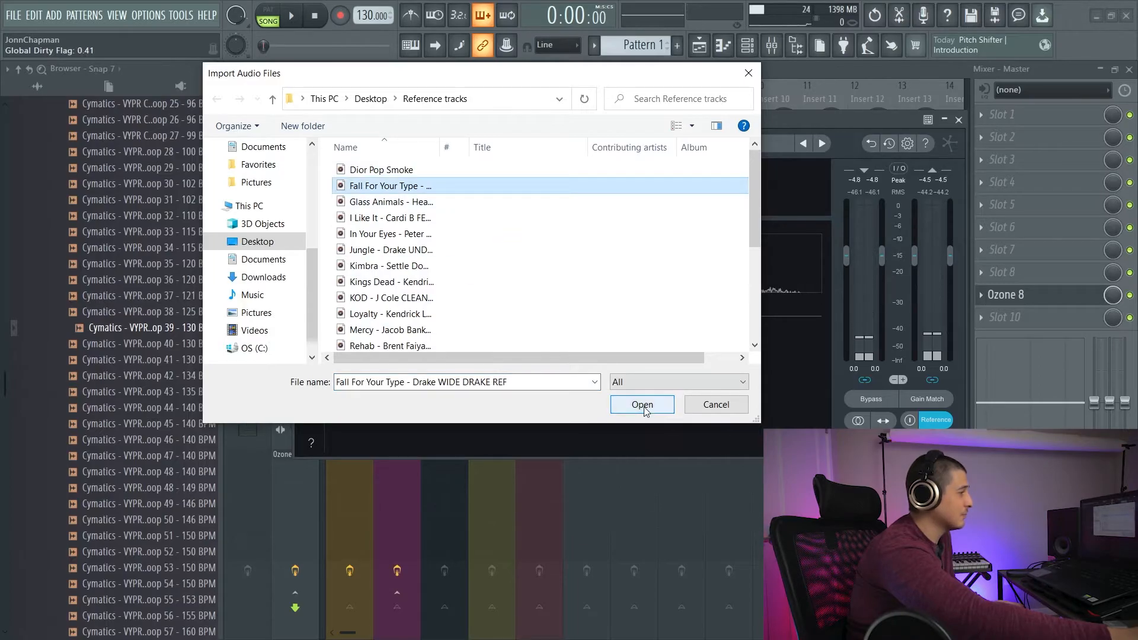
left_click(641, 405)
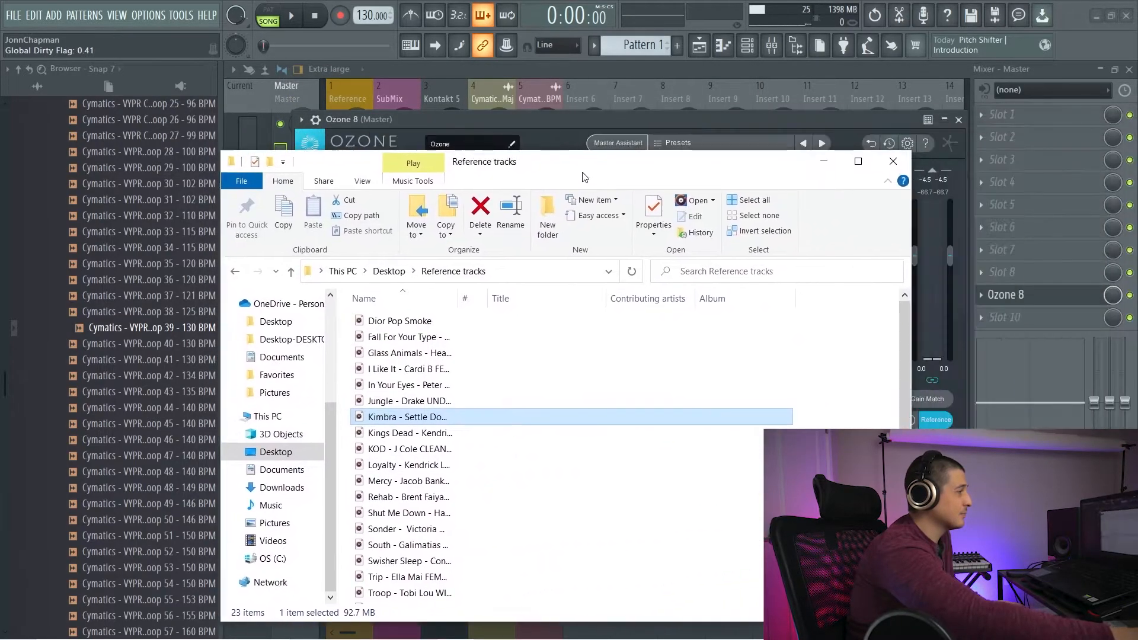
double_click(407, 337)
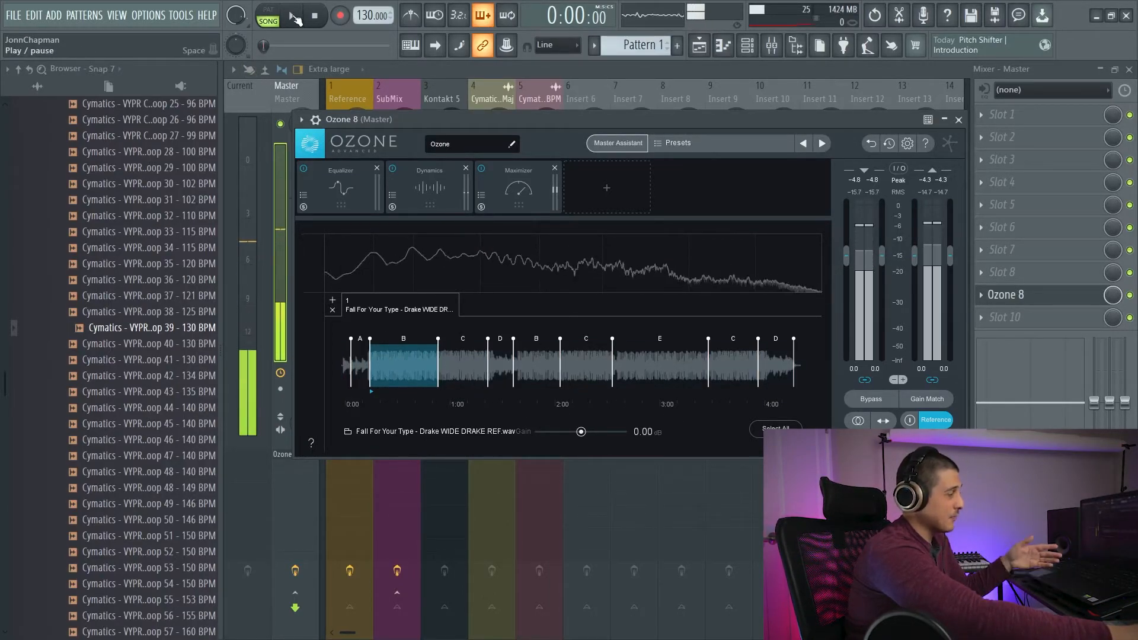
Lower the Ozone reference gain to -7.35 dB while A/B-ing during playback, then close Ozone
left_click(293, 15)
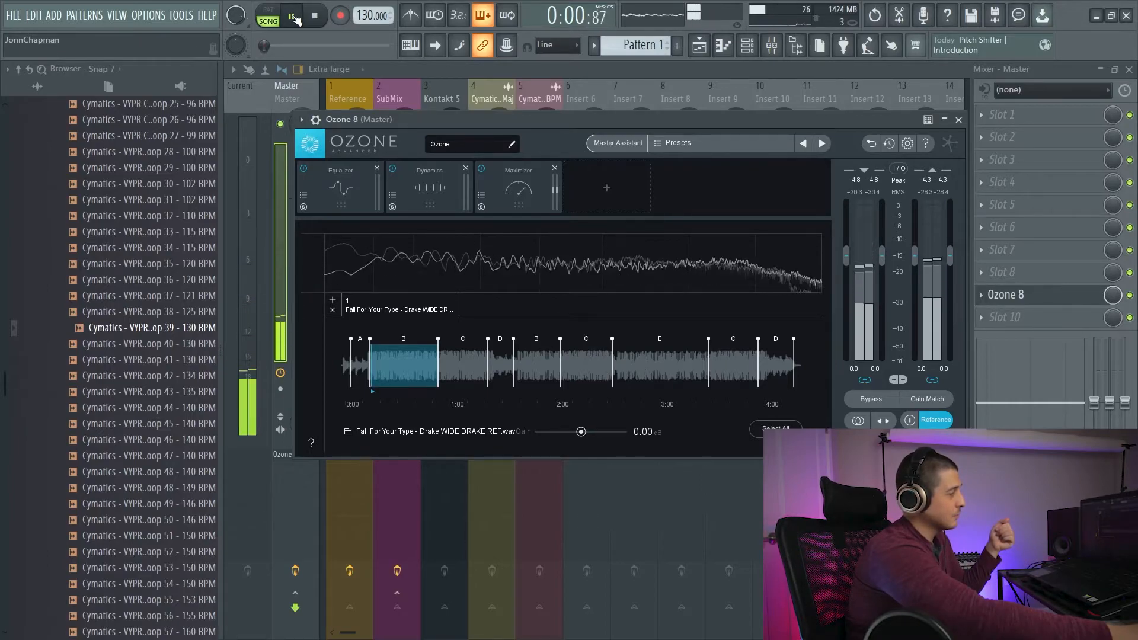
left_click(290, 16)
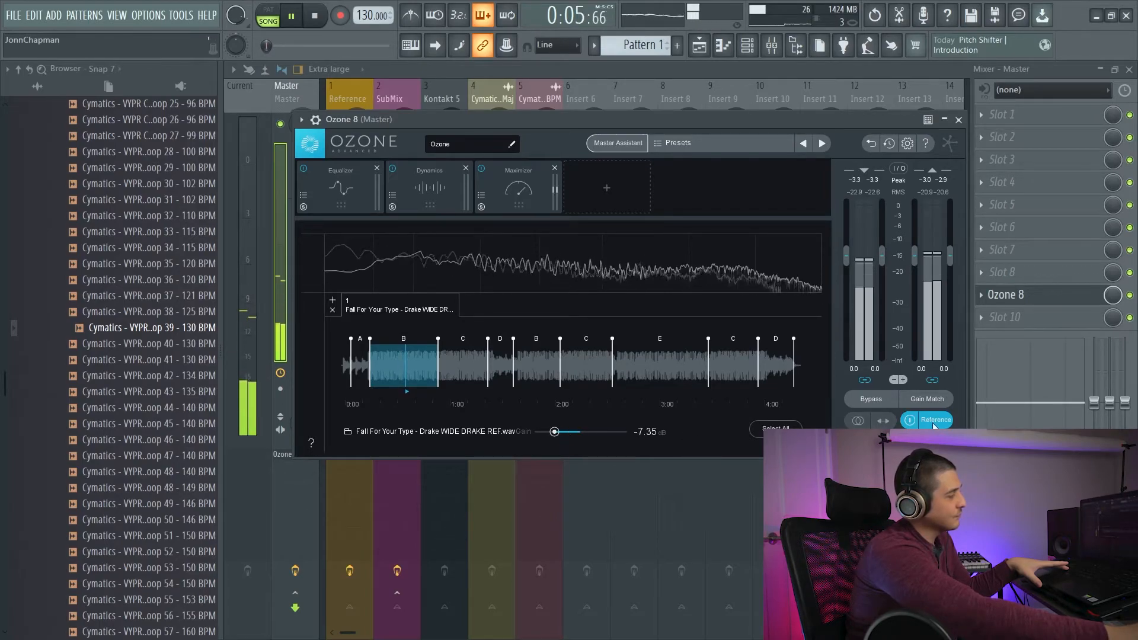
left_click(313, 14)
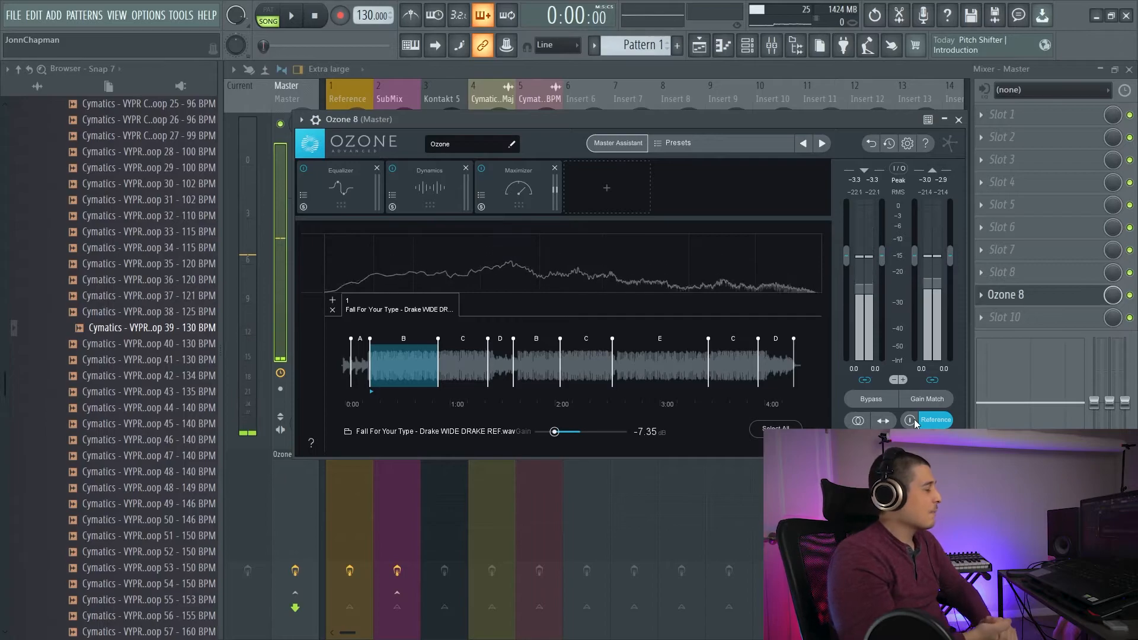
left_click(957, 118)
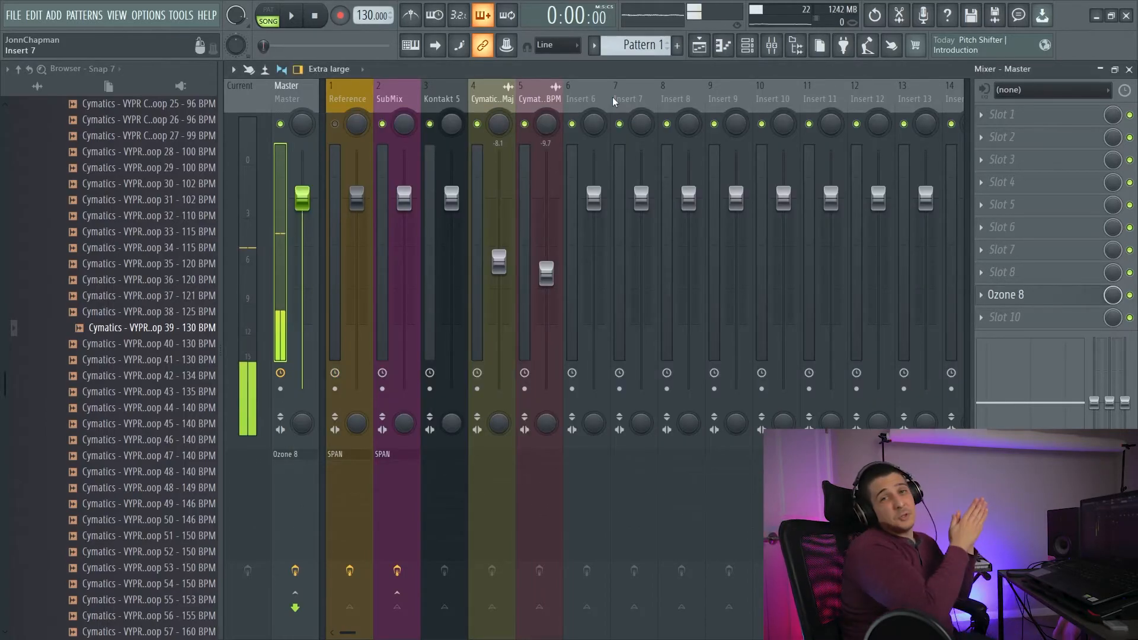